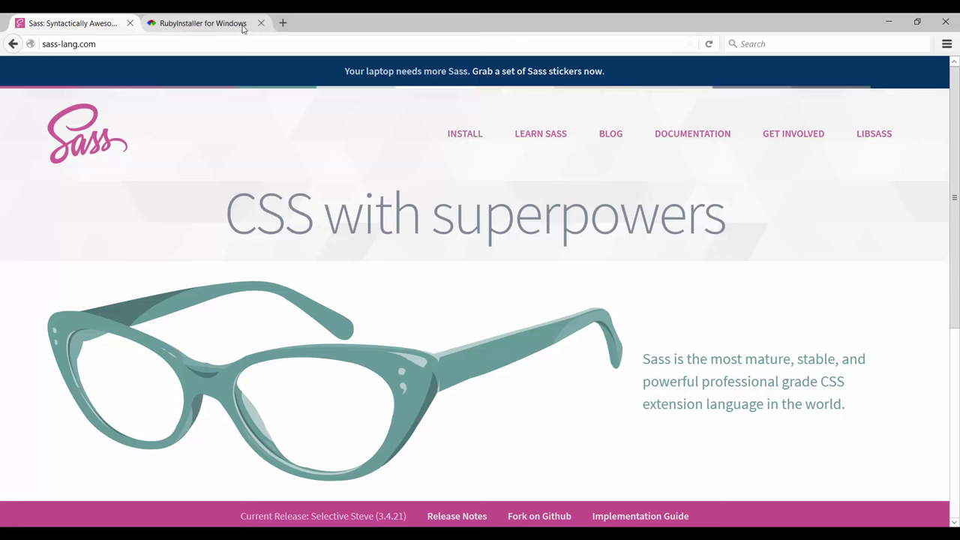
- Switch to the RubyInstaller for Windows homepage tab
left_click(203, 24)
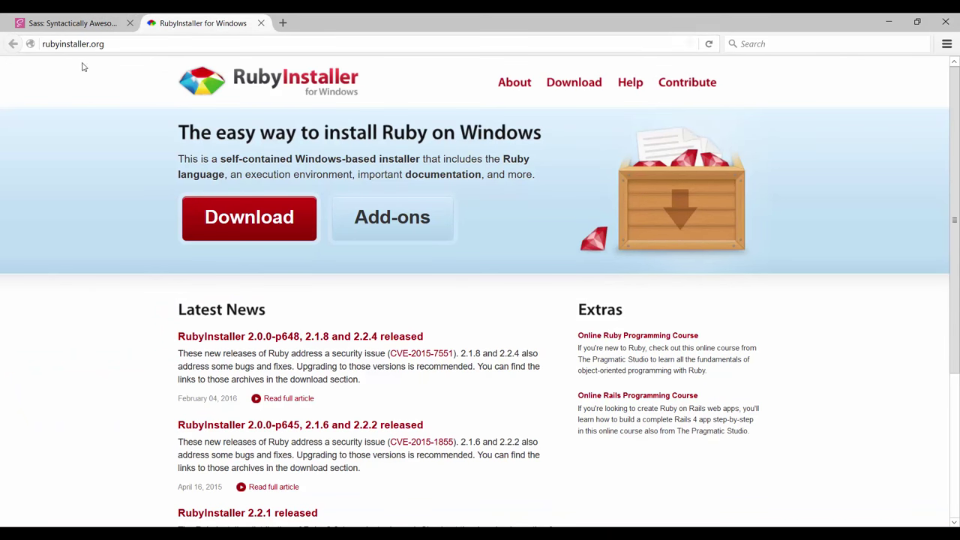
mouse_move(509, 201)
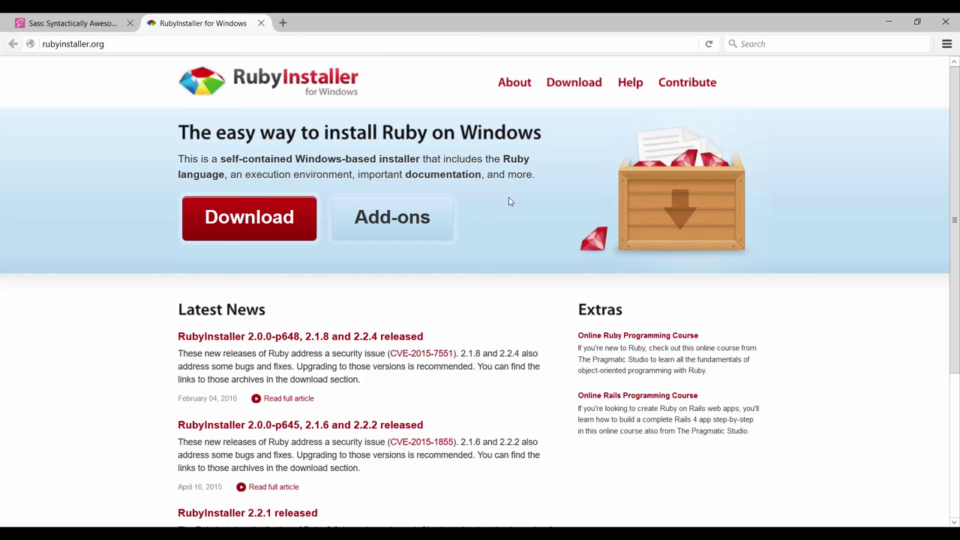
mouse_move(504, 193)
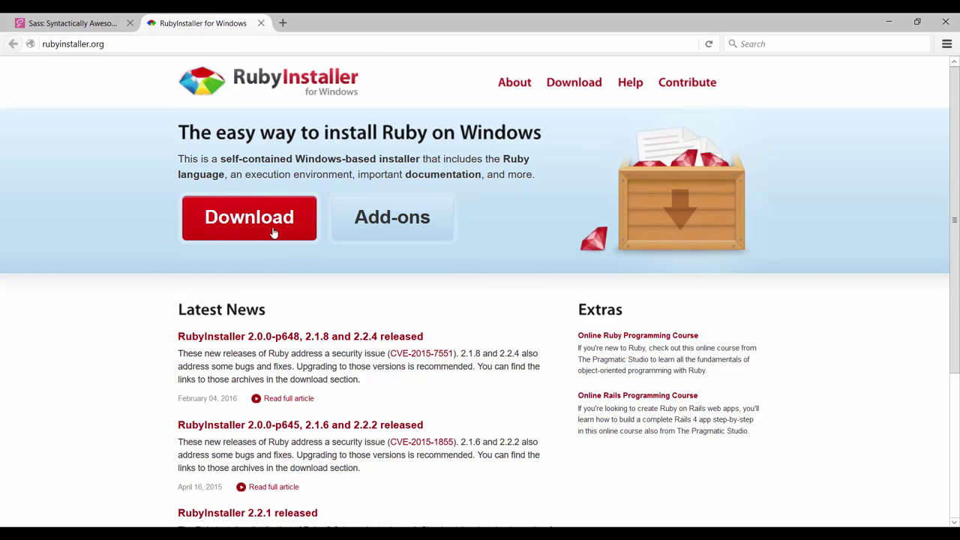
- Download the Ruby 2.2.4 installer from the Downloads page and start its setup in English
left_click(249, 218)
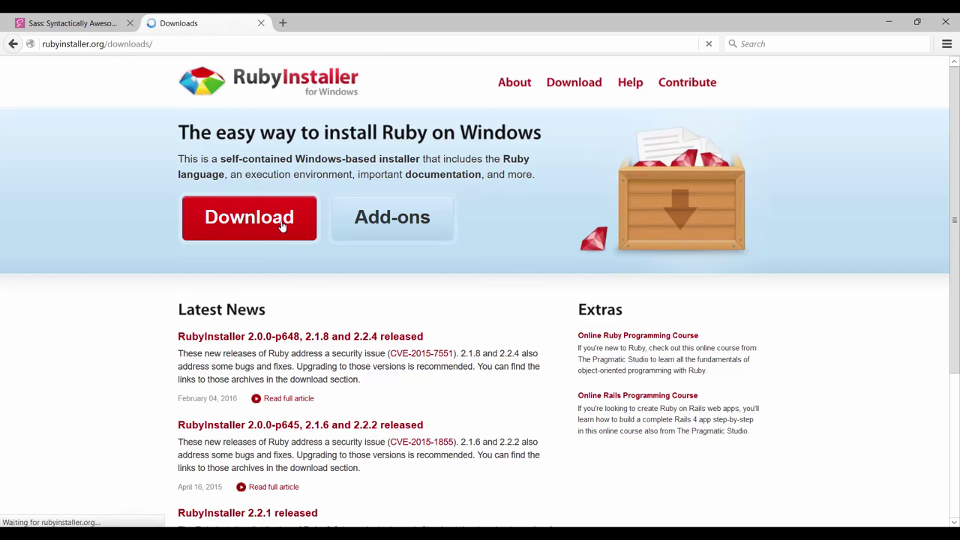
left_click(249, 216)
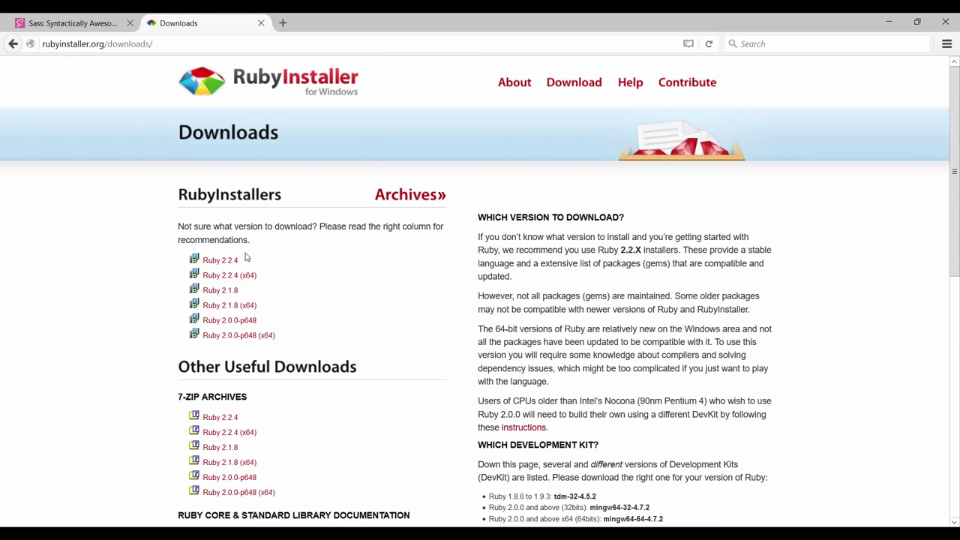
left_click(219, 260)
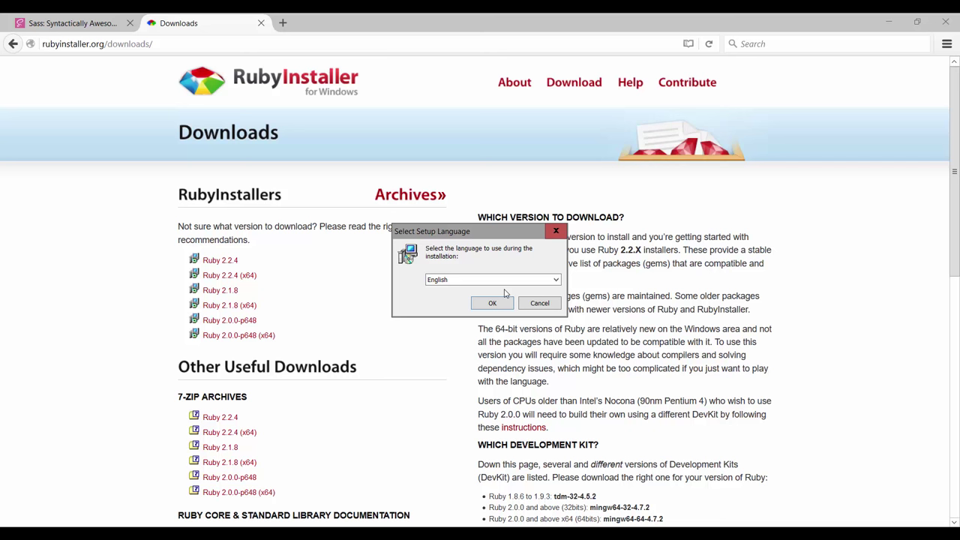
mouse_move(504, 294)
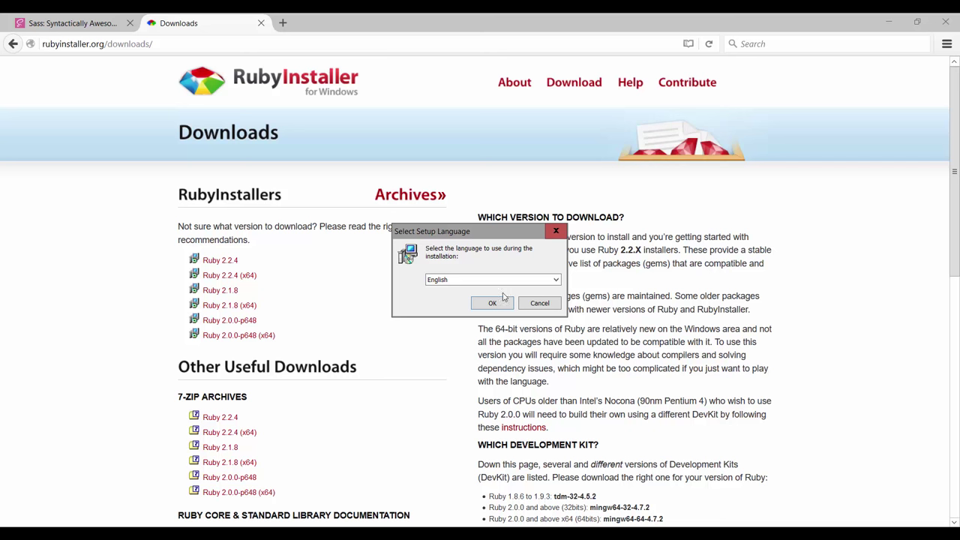
left_click(492, 303)
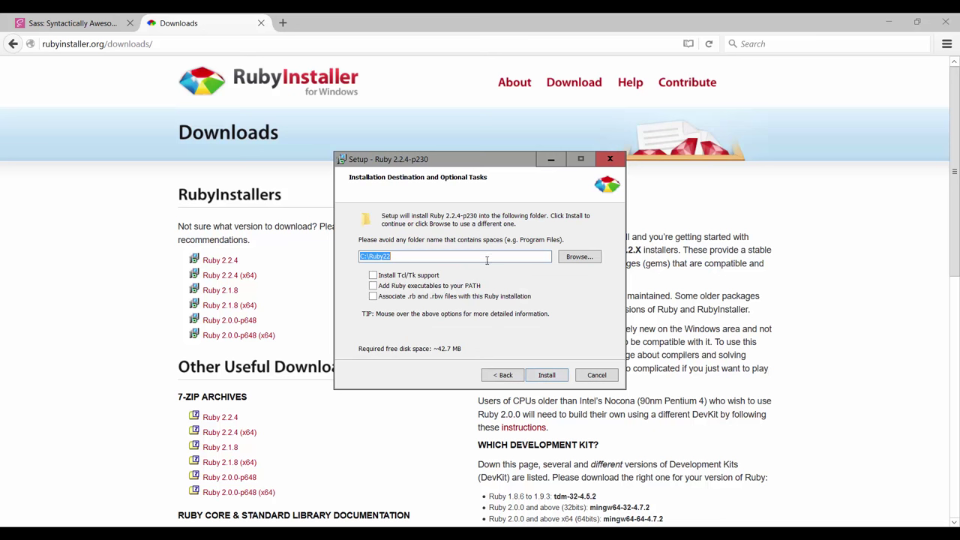
mouse_move(374, 246)
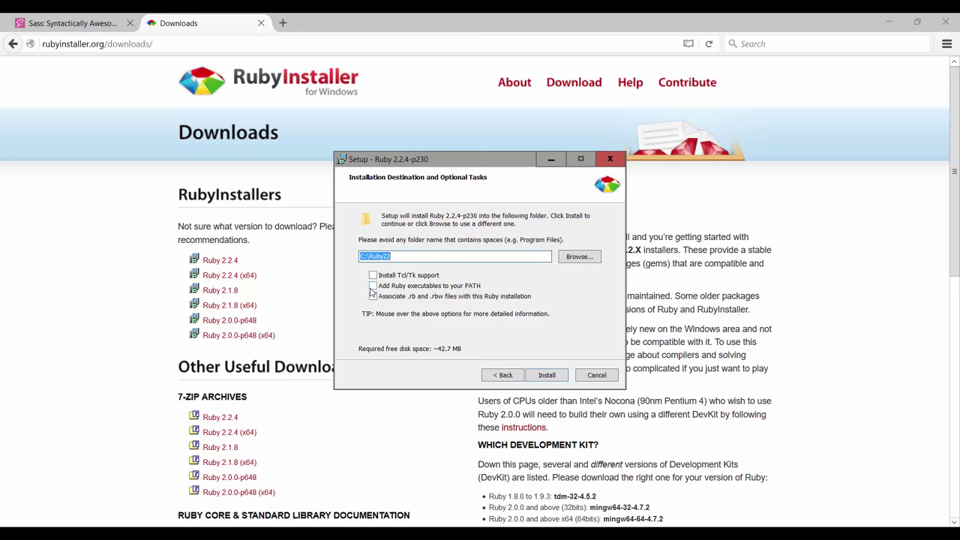
mouse_move(372, 285)
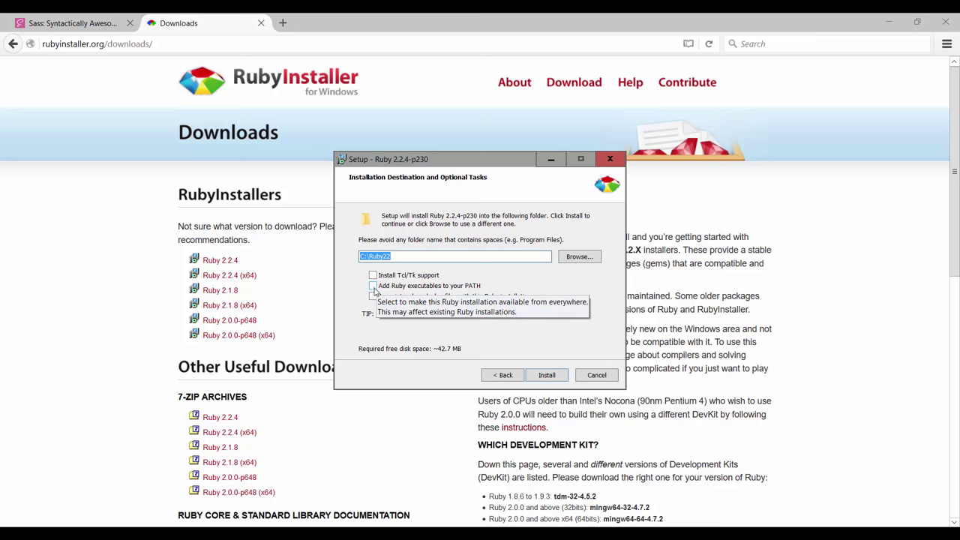
- Enable 'Add Ruby executables to your PATH' and install Ruby into C:\Ruby22
left_click(372, 285)
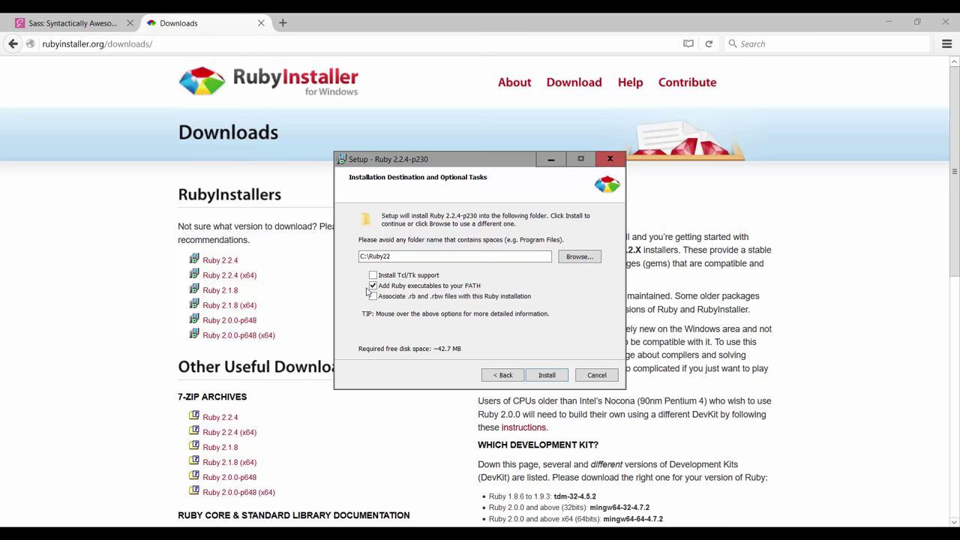
mouse_move(372, 285)
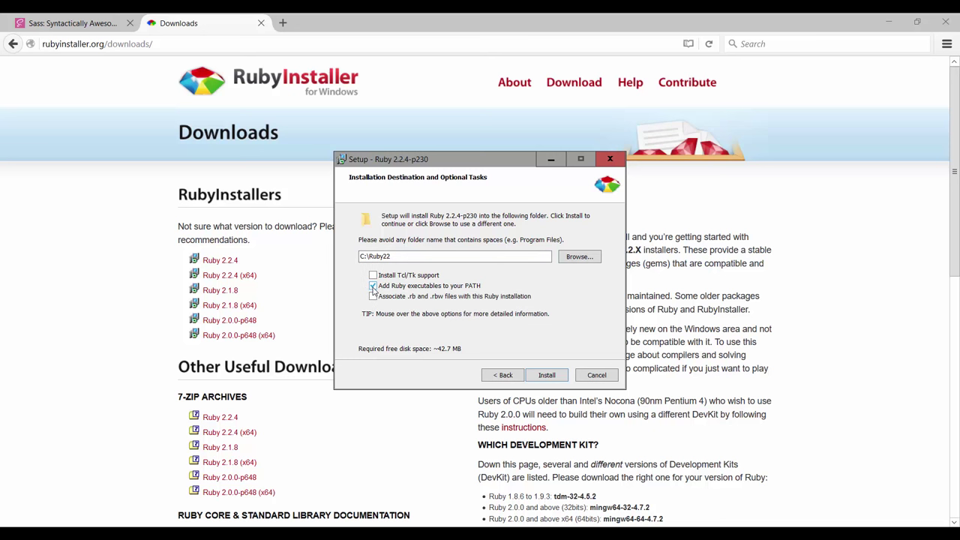
left_click(372, 285)
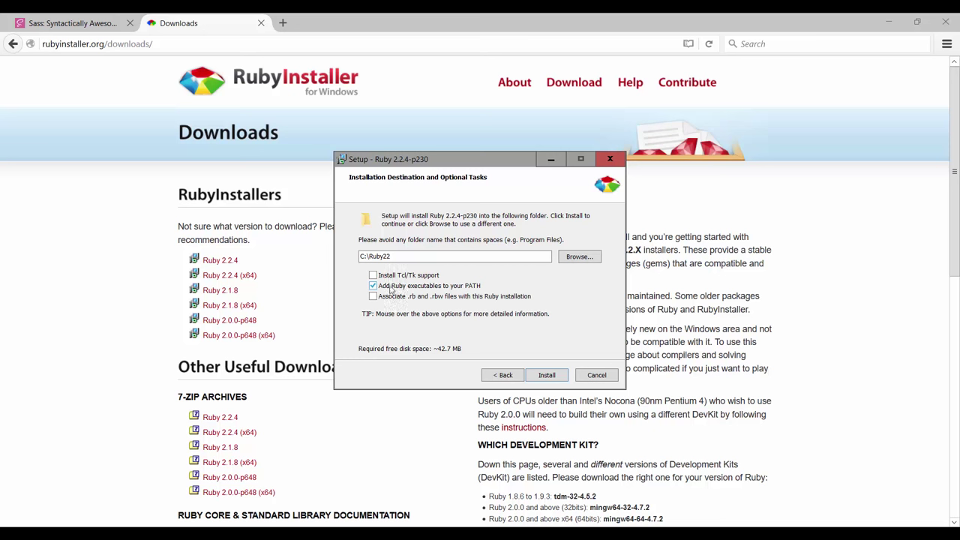
left_click(546, 375)
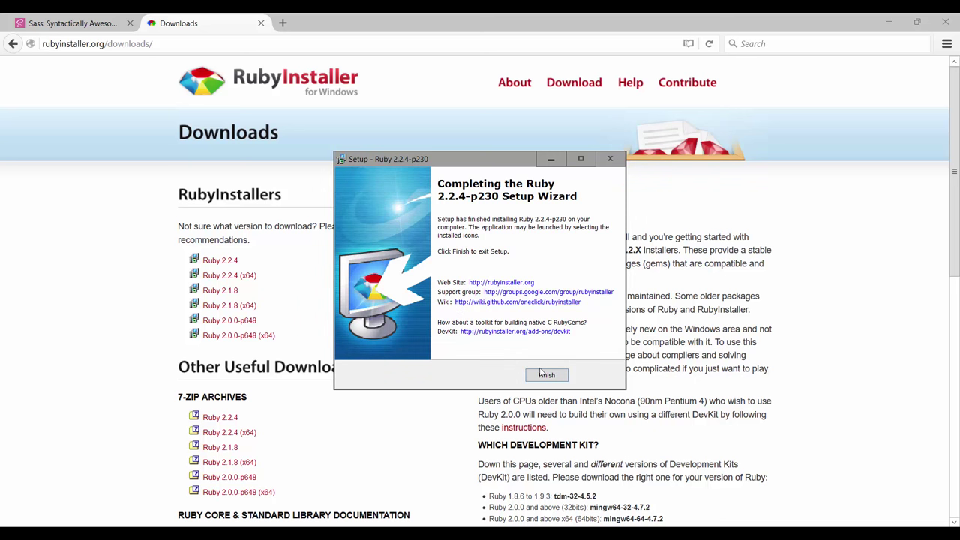
- Finish the completed Ruby 2.2.4 setup wizard
left_click(546, 375)
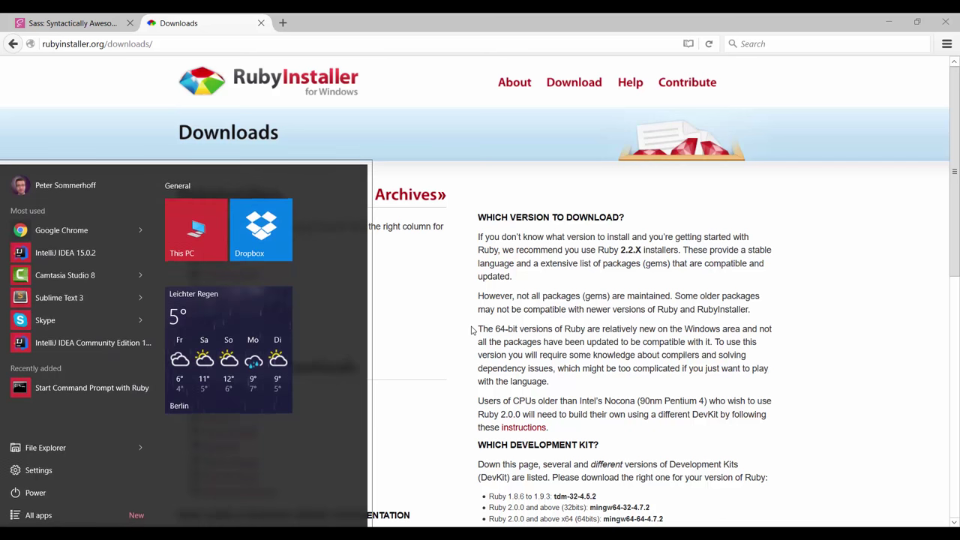
- Launch Command Prompt by searching 'cmd' from the Start menu
type("cmd")
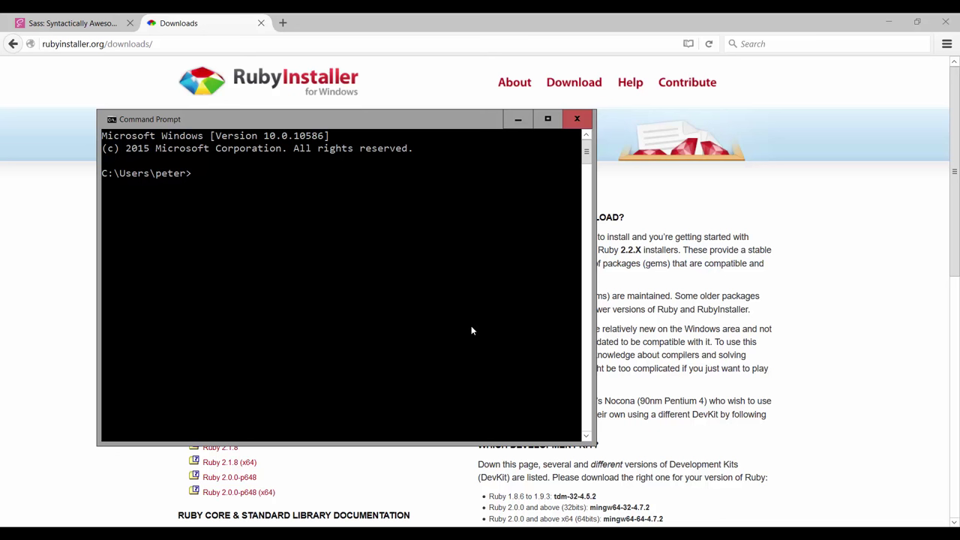
- Run 'gem install sass' to install the Sass 3.4.21 gem
type("ge")
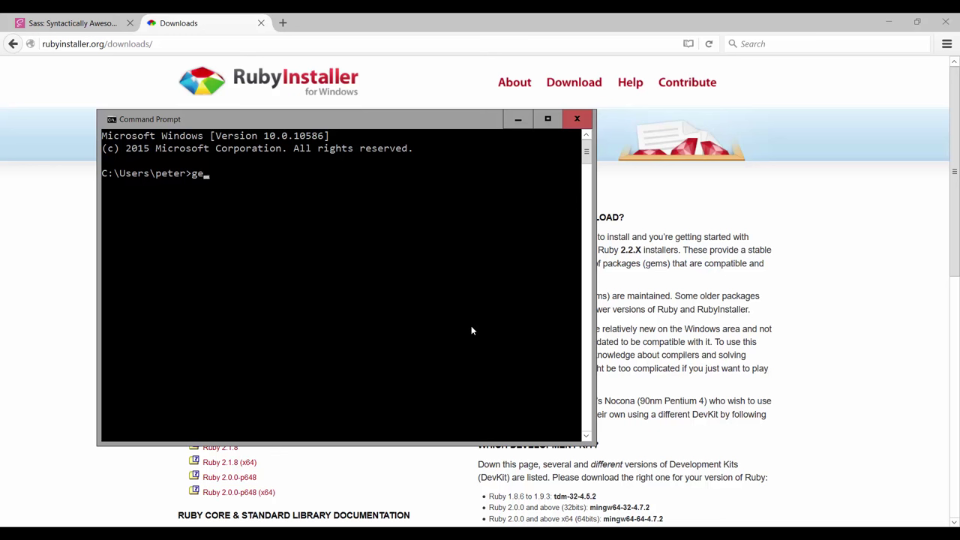
type("m install")
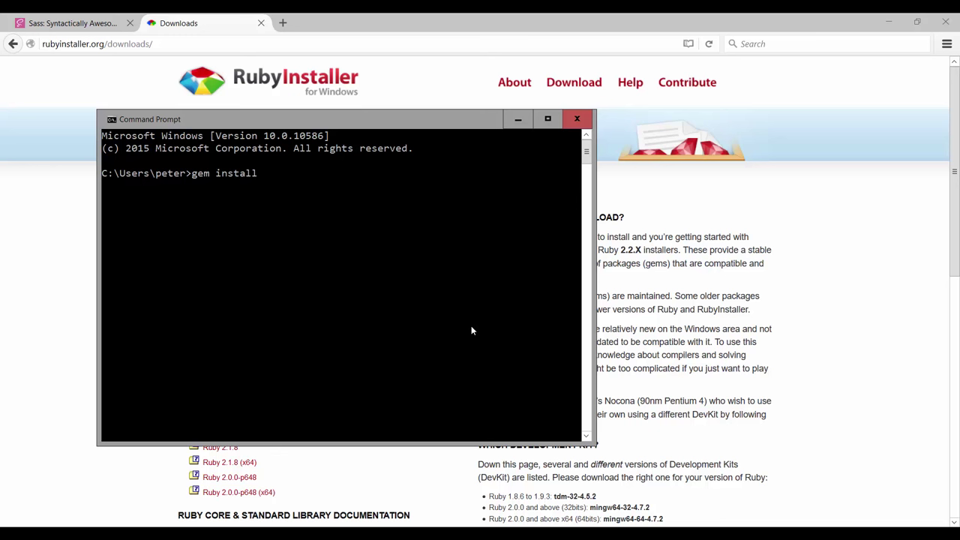
type("sass")
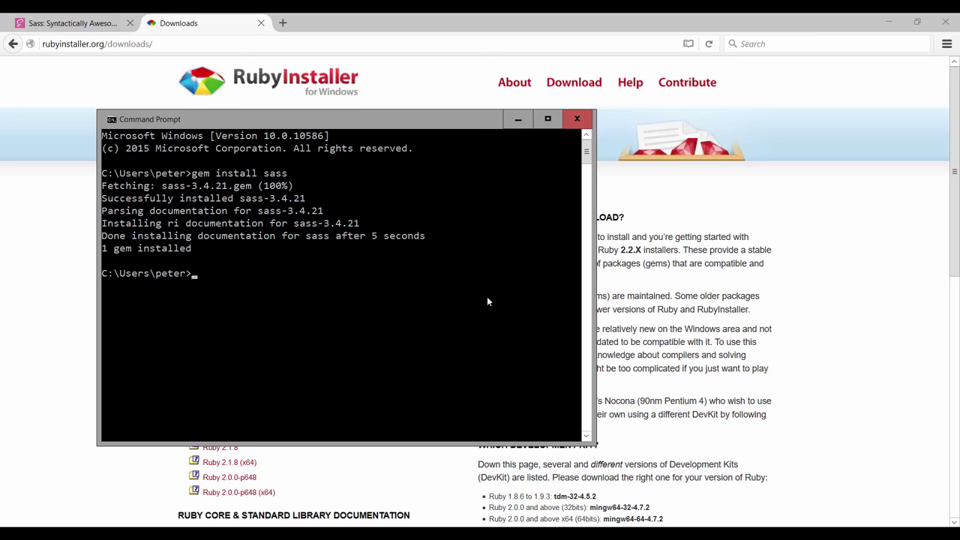
- Run 'sass -v' to confirm Sass 3.4.21 (Selective Steve) is installed
type("sass")
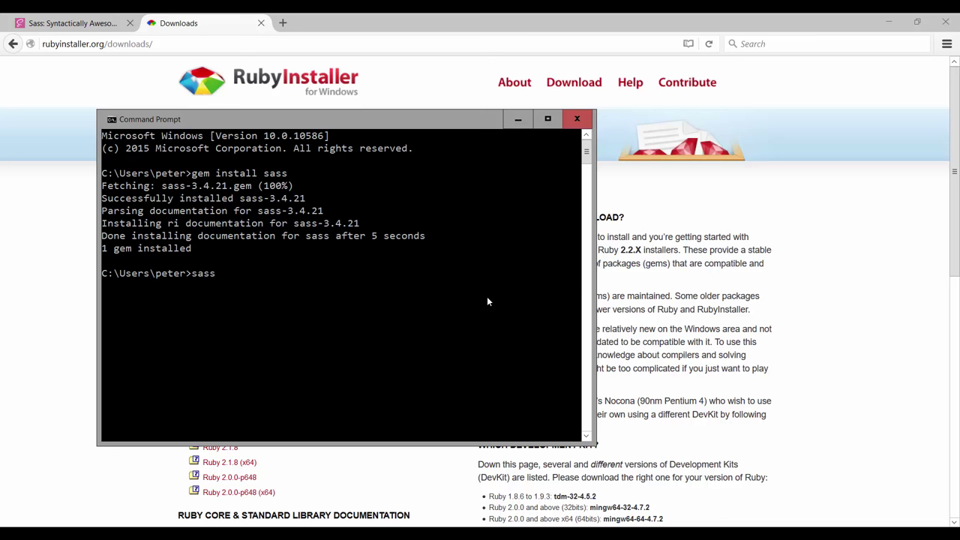
type("-v")
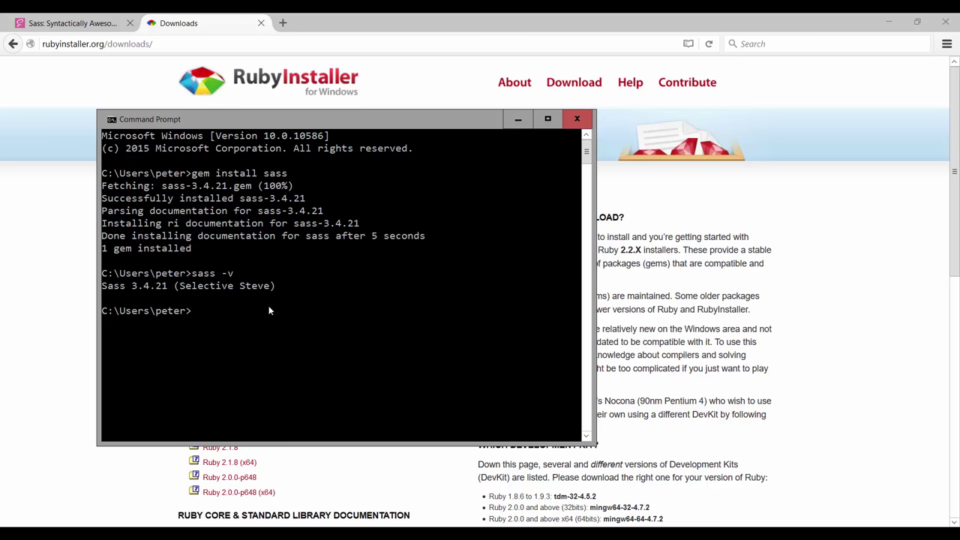
mouse_move(297, 300)
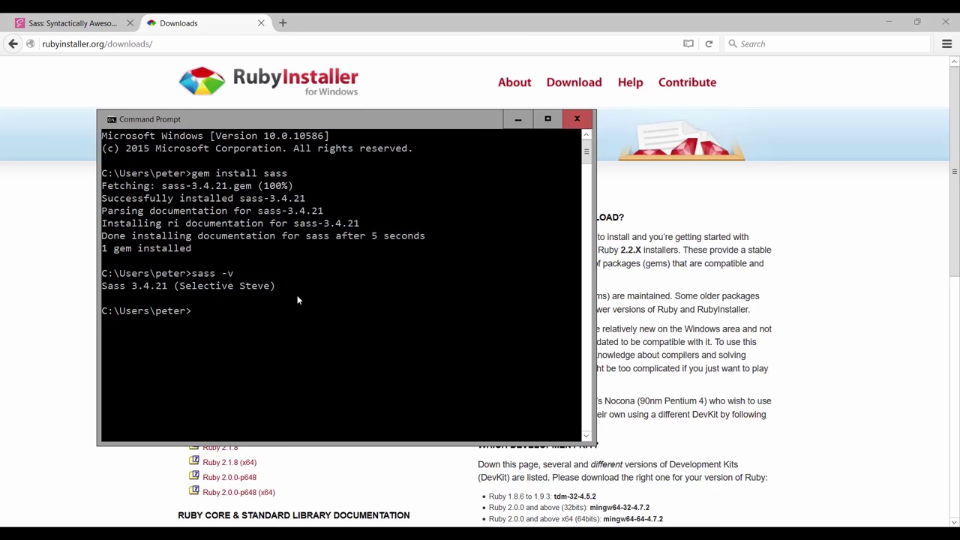
mouse_move(362, 201)
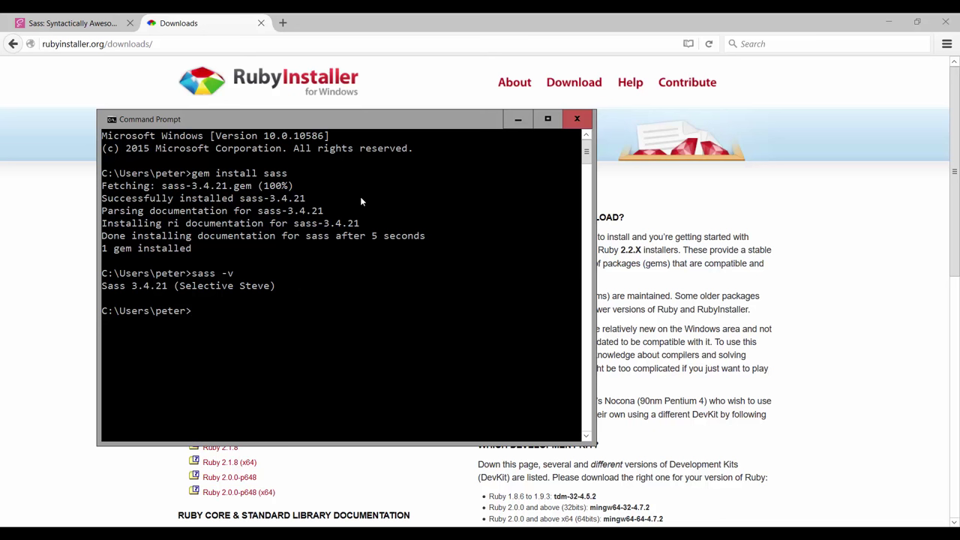